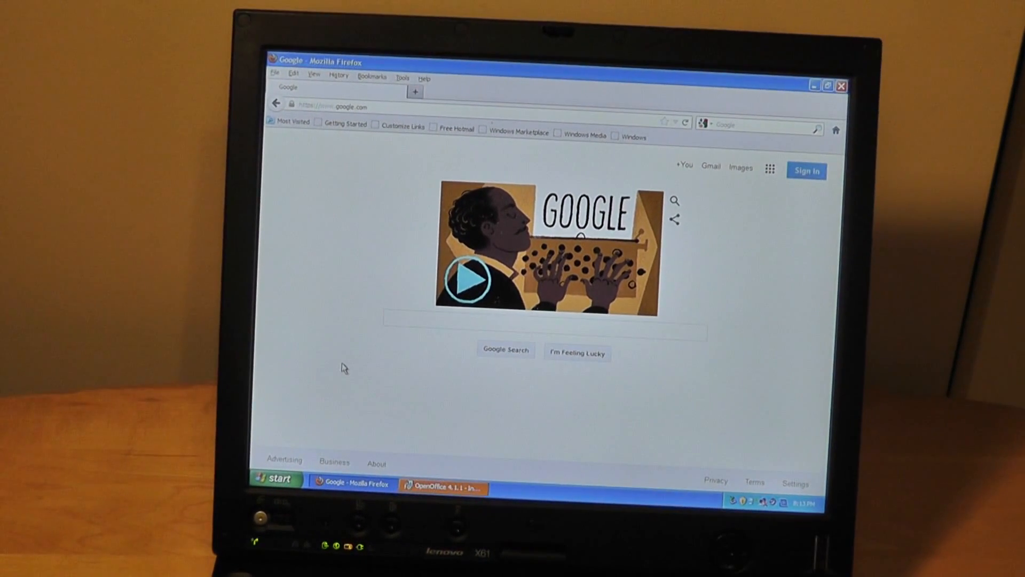
{"action": "mouse_move", "coordinate": [386, 378]}
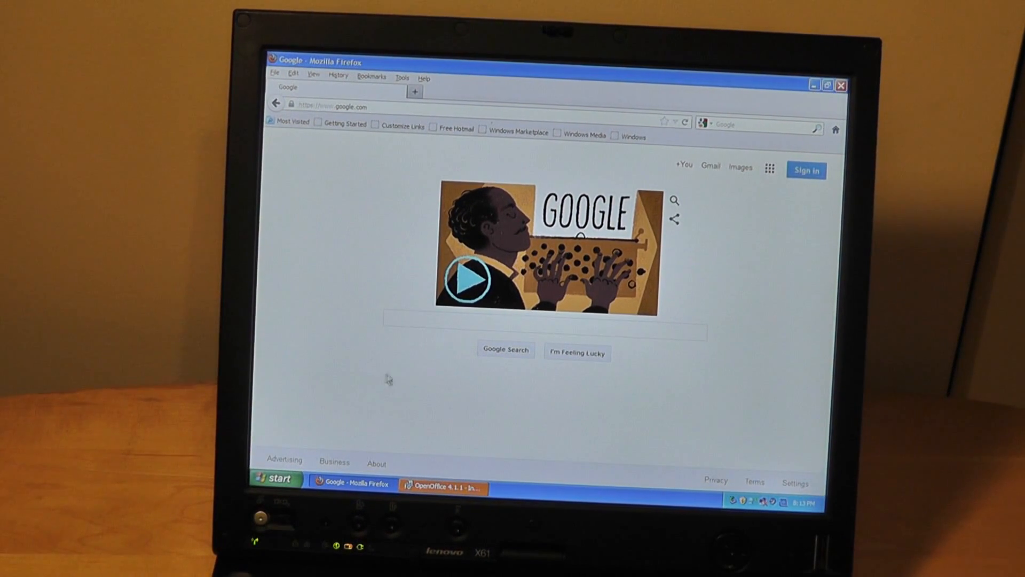
- Run a Google search for 'osreviews'
{"action": "left_click", "coordinate": [543, 319]}
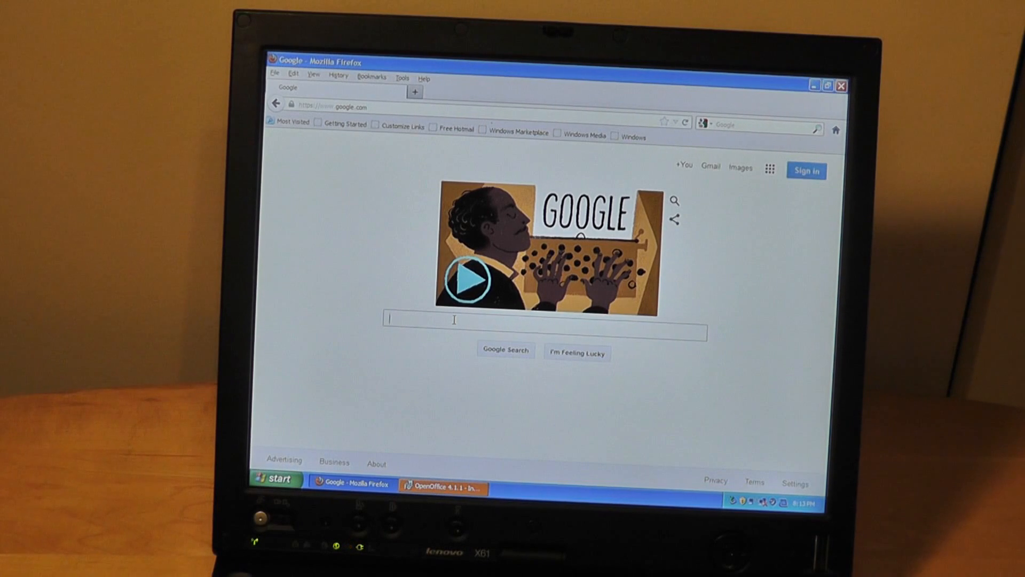
{"action": "type", "text": "osreviews"}
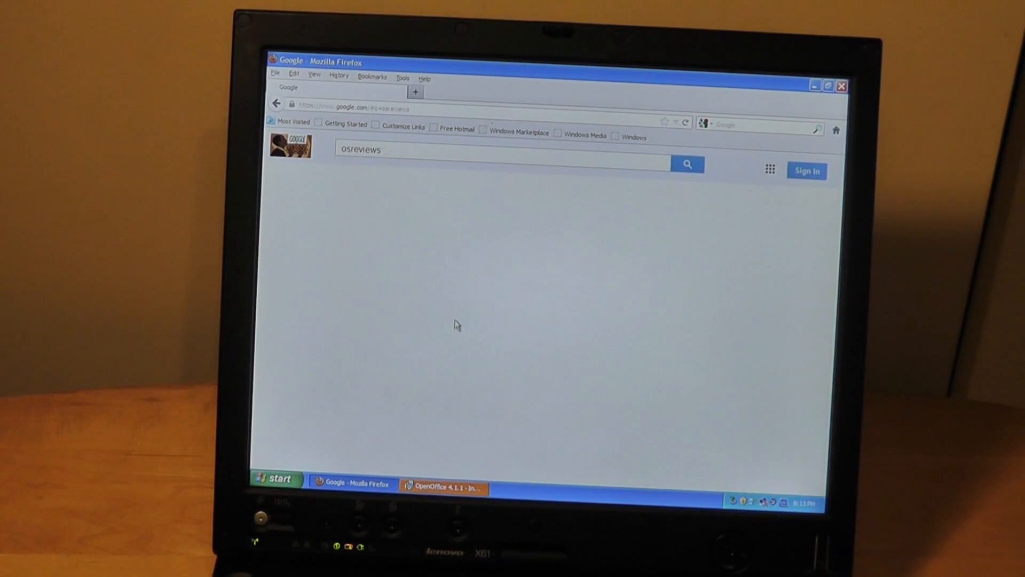
{"action": "left_click", "coordinate": [687, 165]}
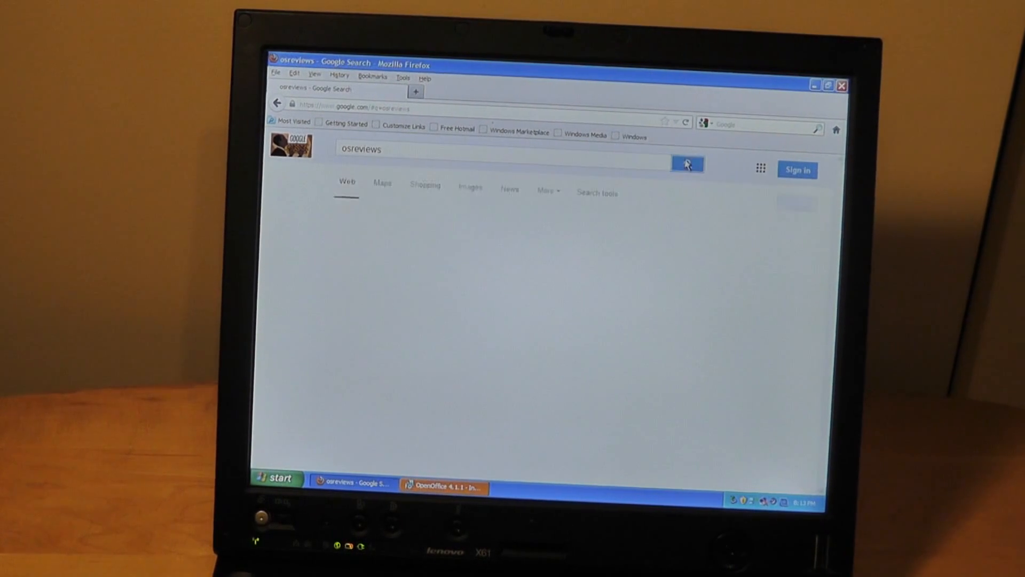
{"action": "left_click", "coordinate": [687, 163]}
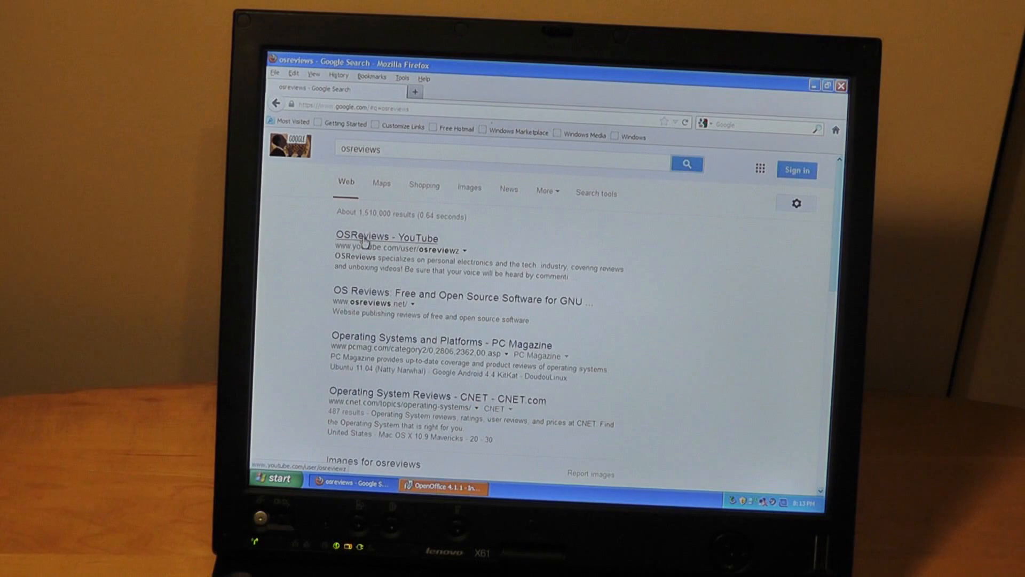
- Open the 'OSReviews - YouTube' search result
{"action": "left_click", "coordinate": [387, 237]}
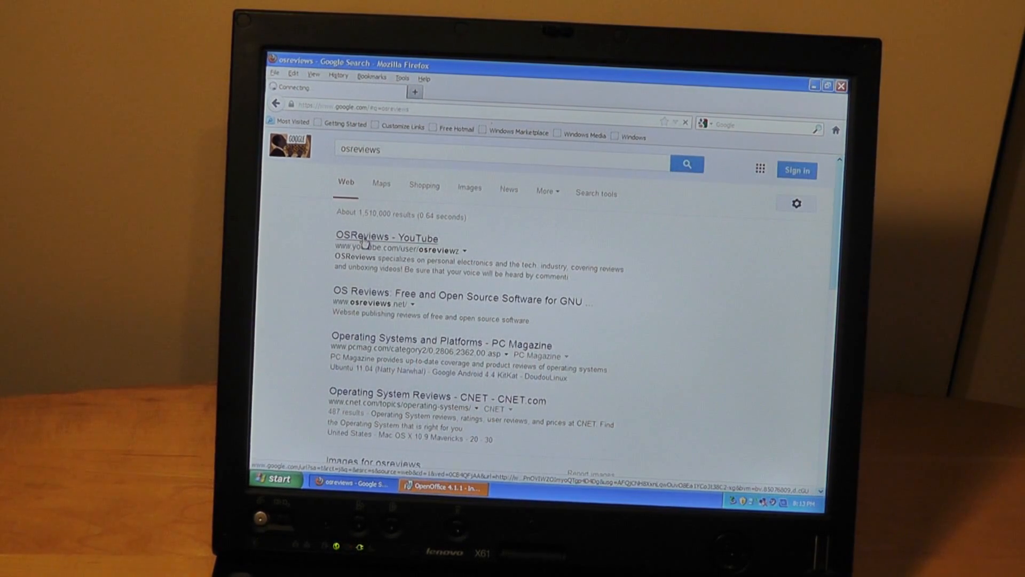
{"action": "left_click", "coordinate": [385, 237]}
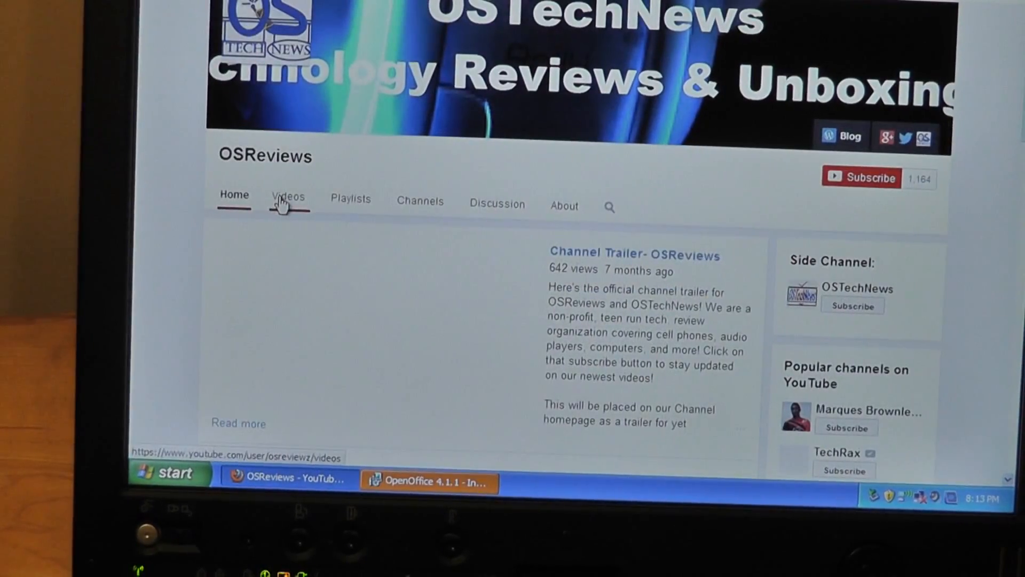
- Dismiss the encrypted-page security warning and play the OSReviews channel trailer
{"action": "left_click", "coordinate": [373, 326]}
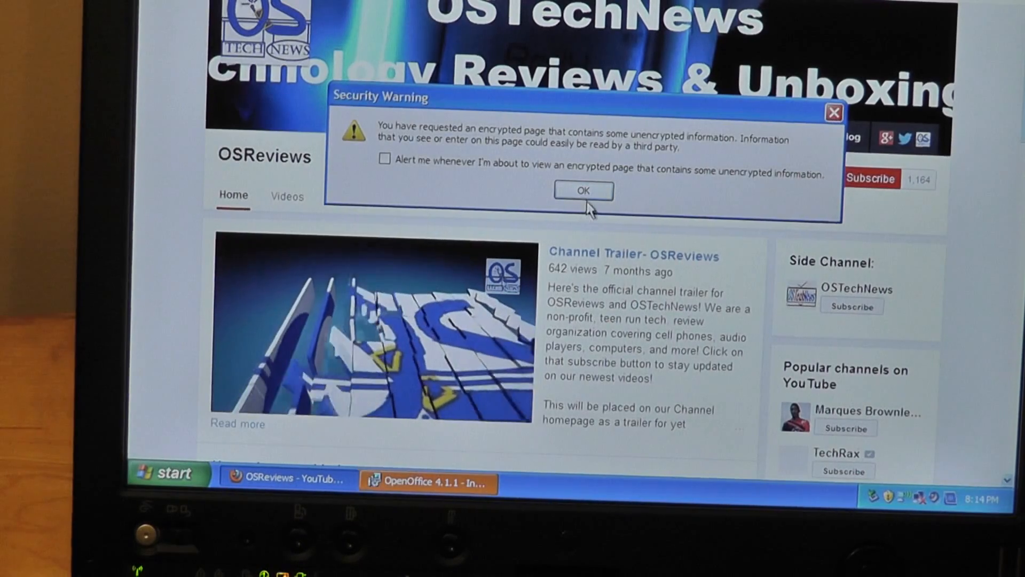
{"action": "left_click", "coordinate": [581, 190]}
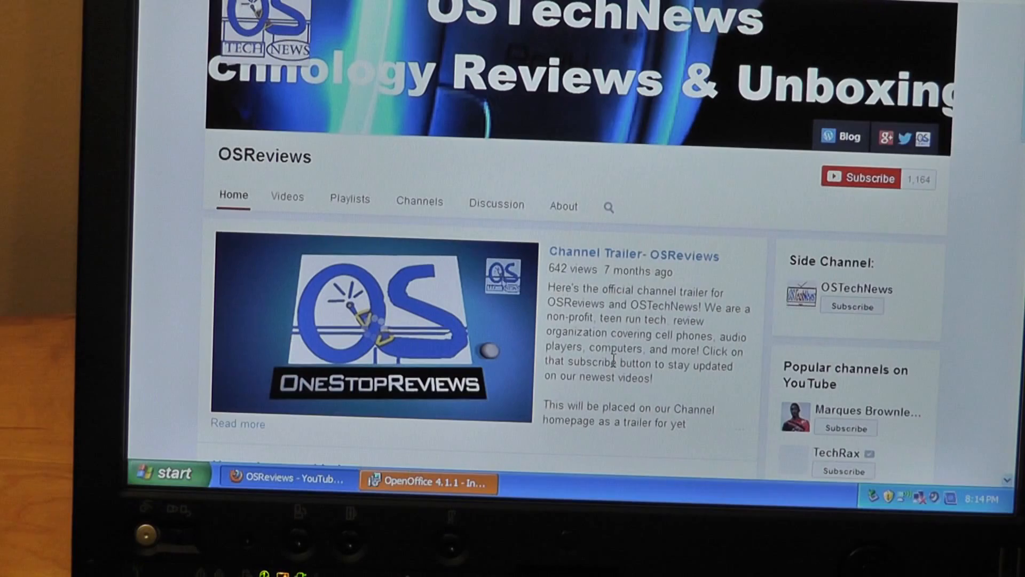
{"action": "left_click", "coordinate": [369, 327]}
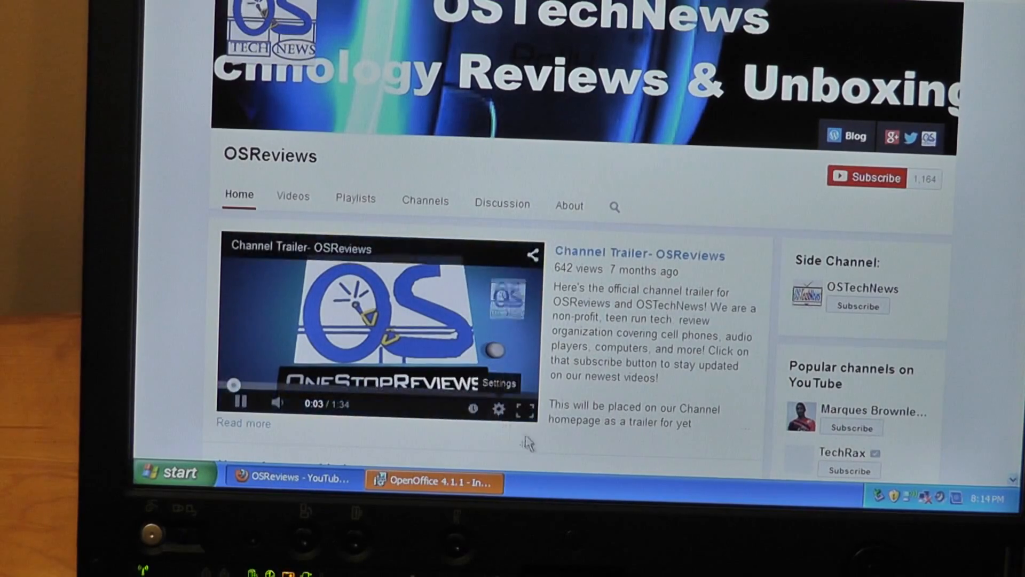
{"action": "left_click", "coordinate": [527, 410]}
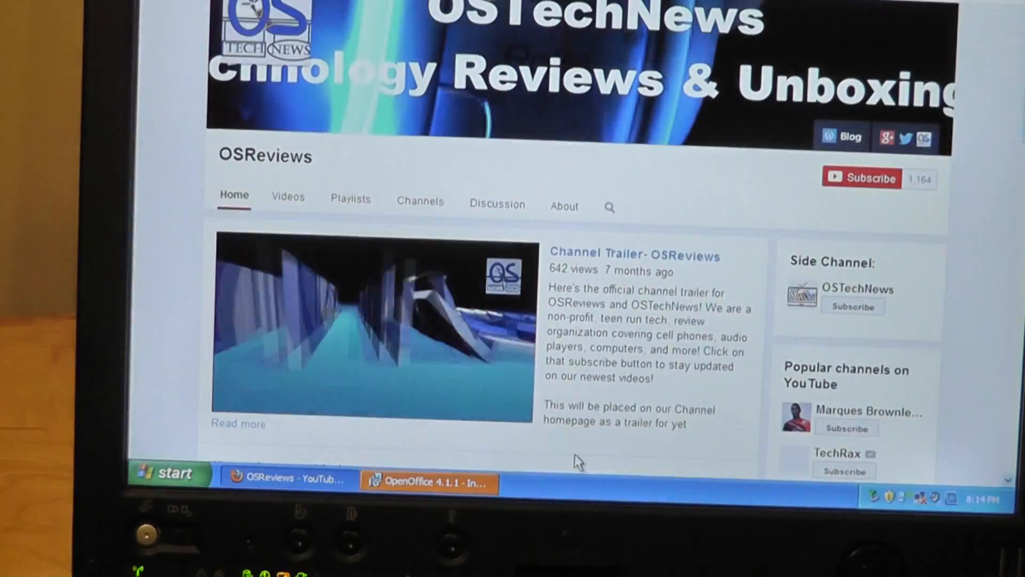
{"action": "left_click", "coordinate": [366, 323]}
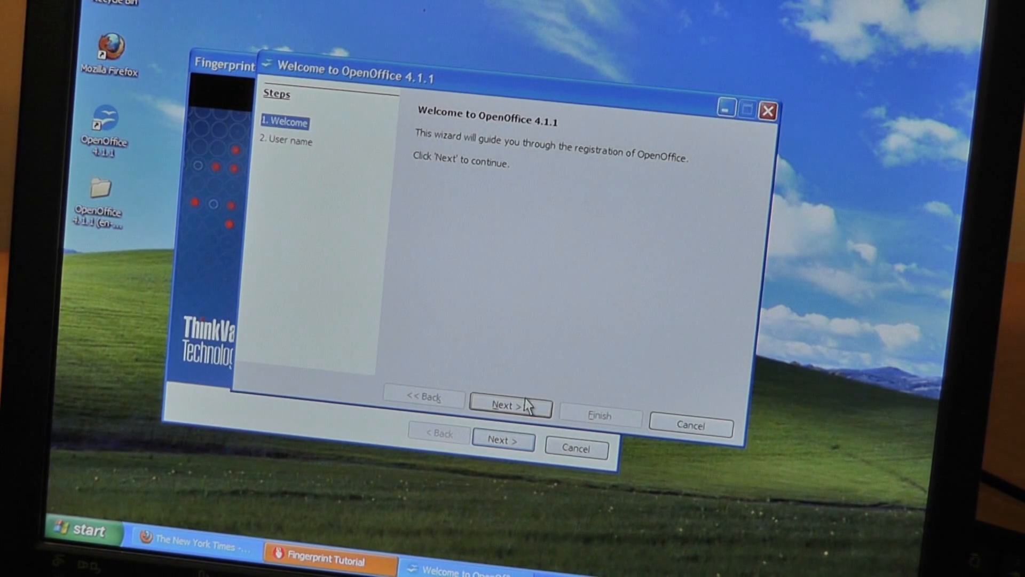
- Finish the OpenOffice welcome wizard, start a blank Writer document and type test characters 'dcedcecd dedeced'
{"action": "left_click", "coordinate": [510, 406]}
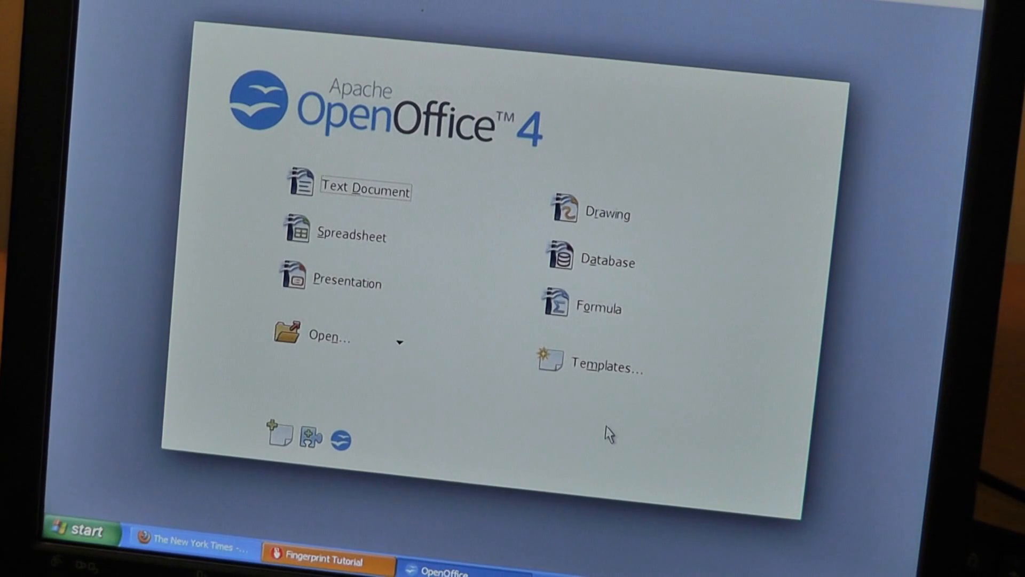
{"action": "mouse_move", "coordinate": [354, 235]}
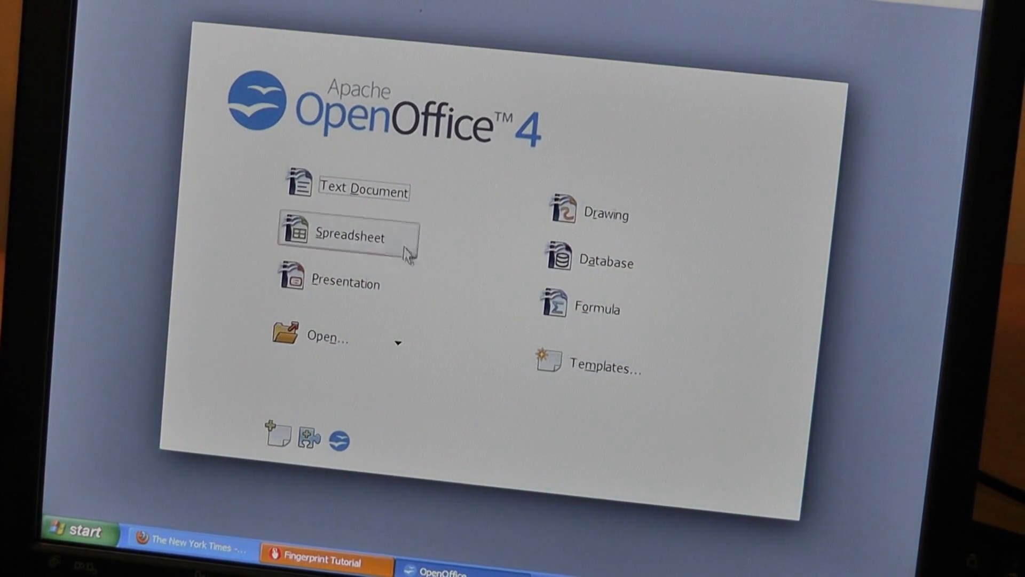
{"action": "mouse_move", "coordinate": [363, 190]}
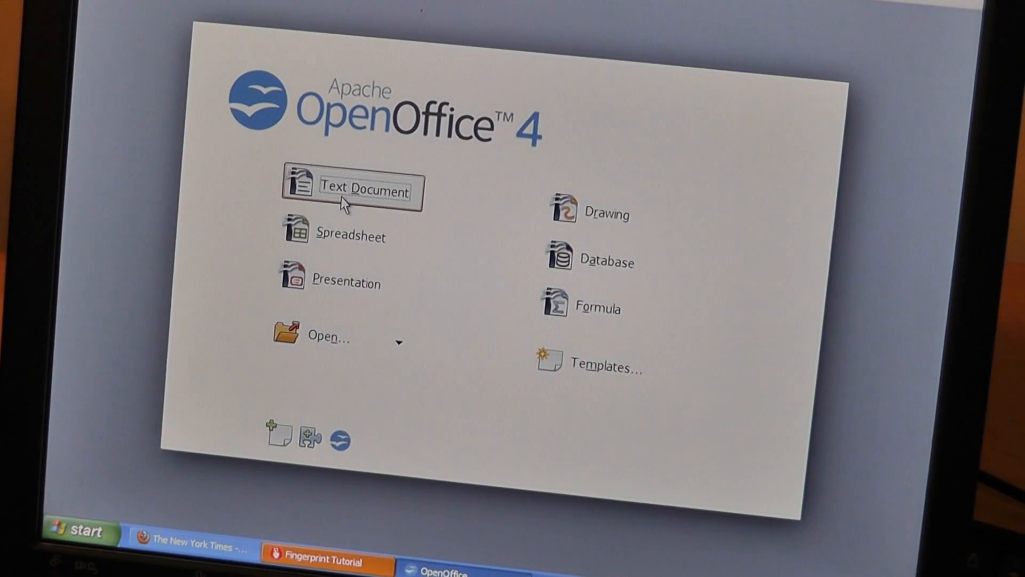
{"action": "left_click", "coordinate": [352, 190]}
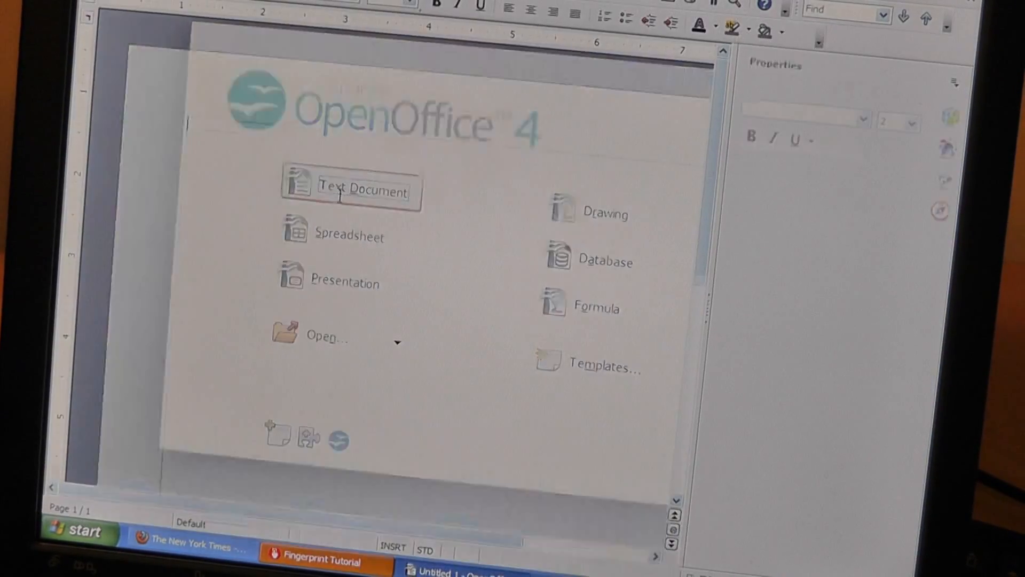
{"action": "left_click", "coordinate": [353, 191]}
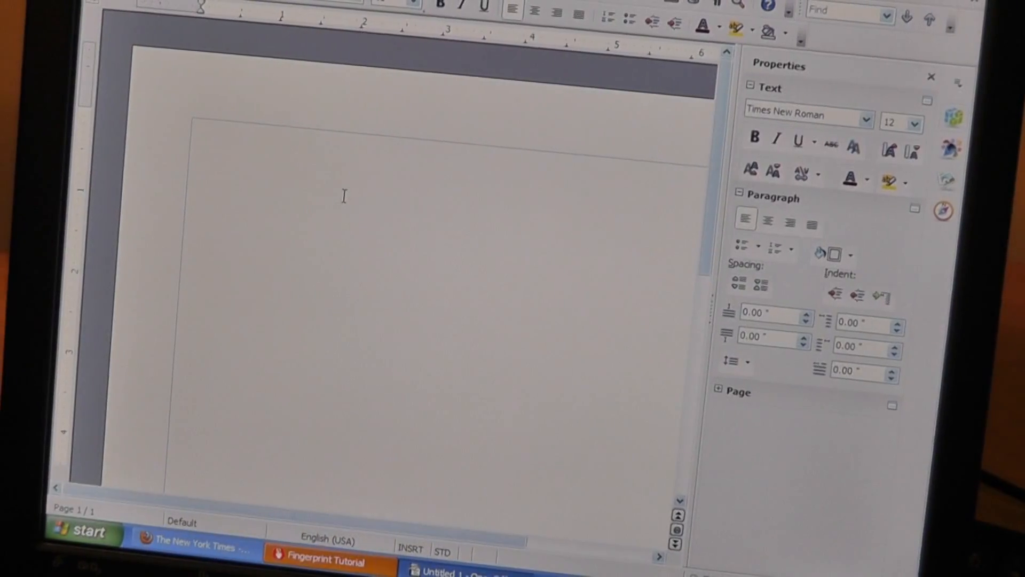
{"action": "type", "text": "dcedcecd"}
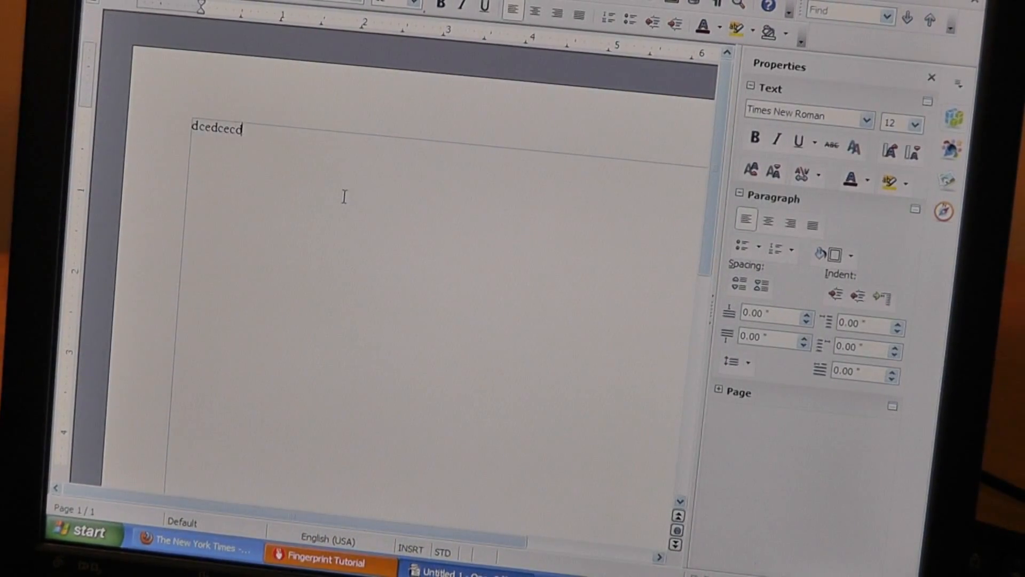
{"action": "type", "text": "dedeced"}
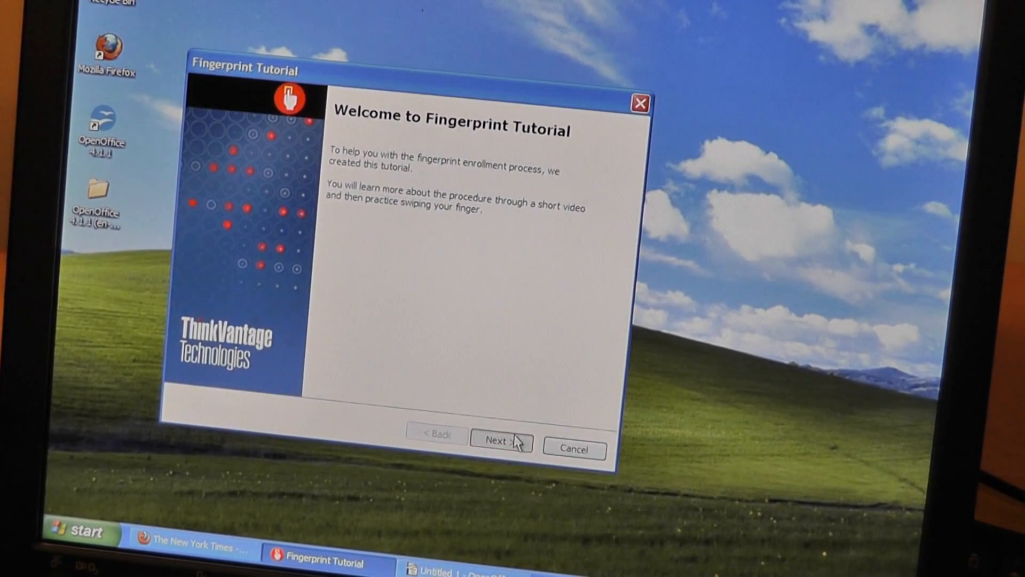
- Go through the Correct Swipe Procedure lesson and Scanning Practice, then close the Fingerprint Tutorial
{"action": "left_click", "coordinate": [500, 438]}
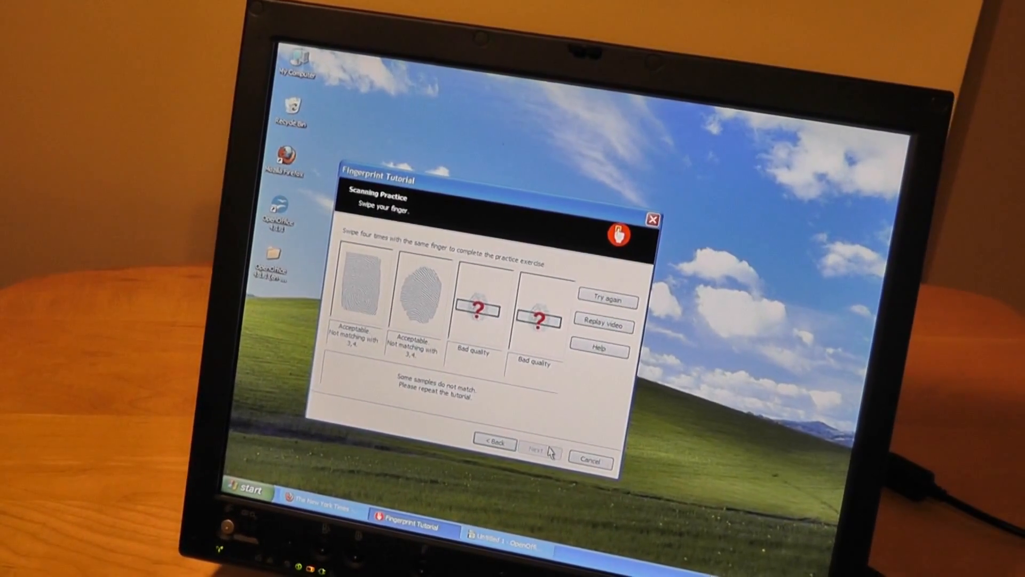
{"action": "left_click", "coordinate": [495, 443]}
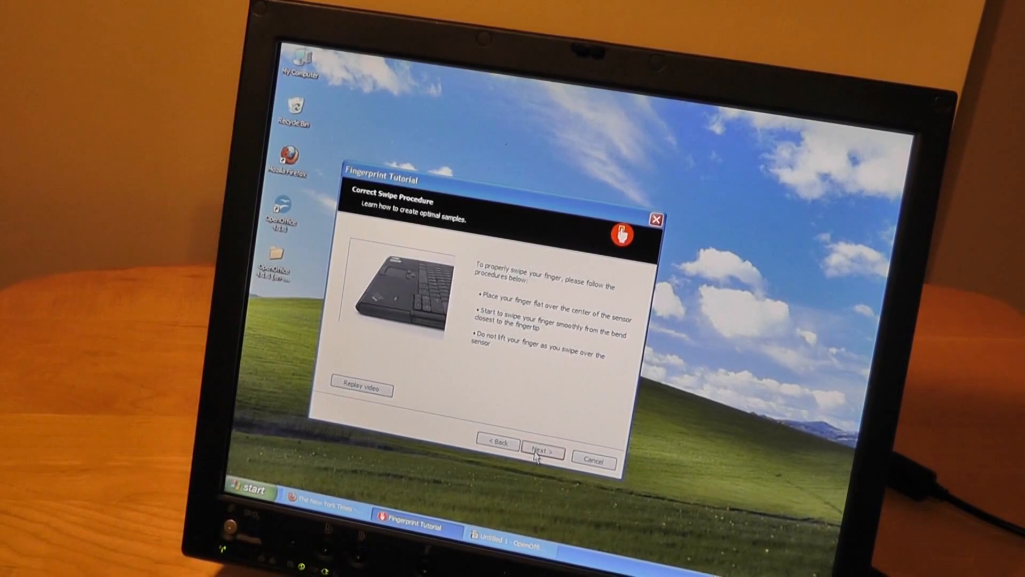
{"action": "left_click", "coordinate": [543, 451]}
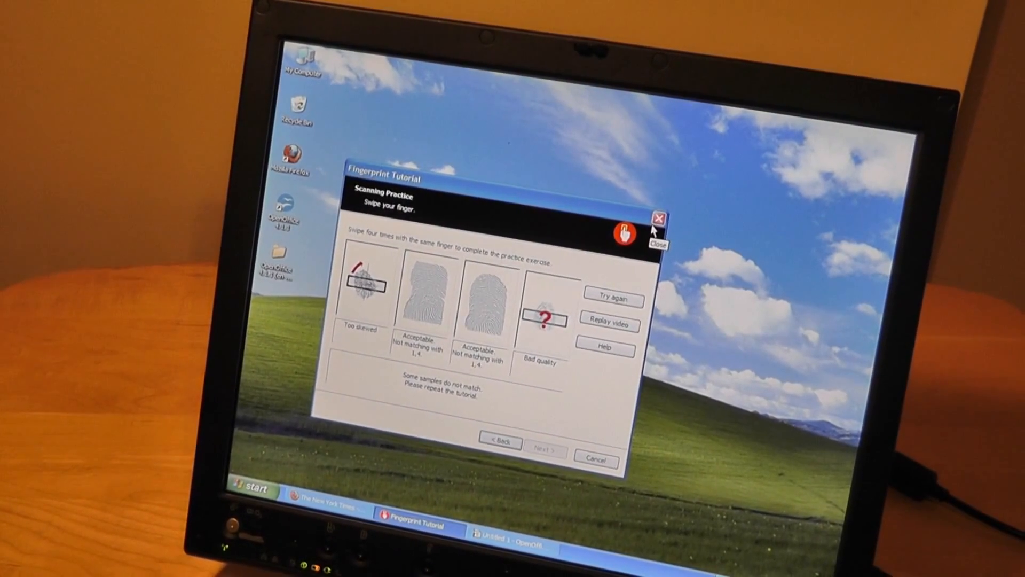
{"action": "left_click", "coordinate": [658, 218]}
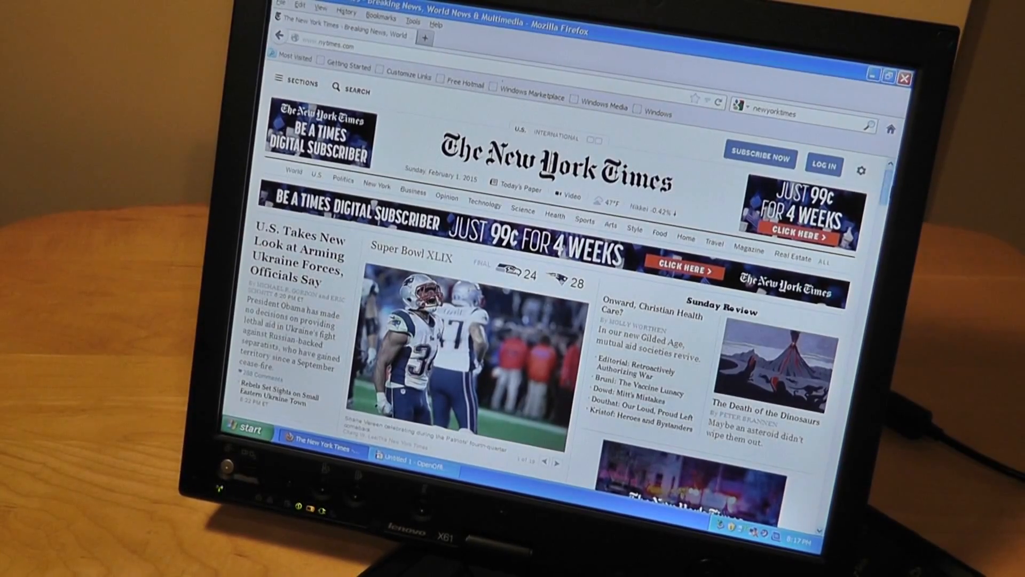
- Scroll down the nytimes.com front page and minimize the Firefox window to the desktop
{"action": "scroll", "scroll_direction": "down", "scroll_amount": 3}
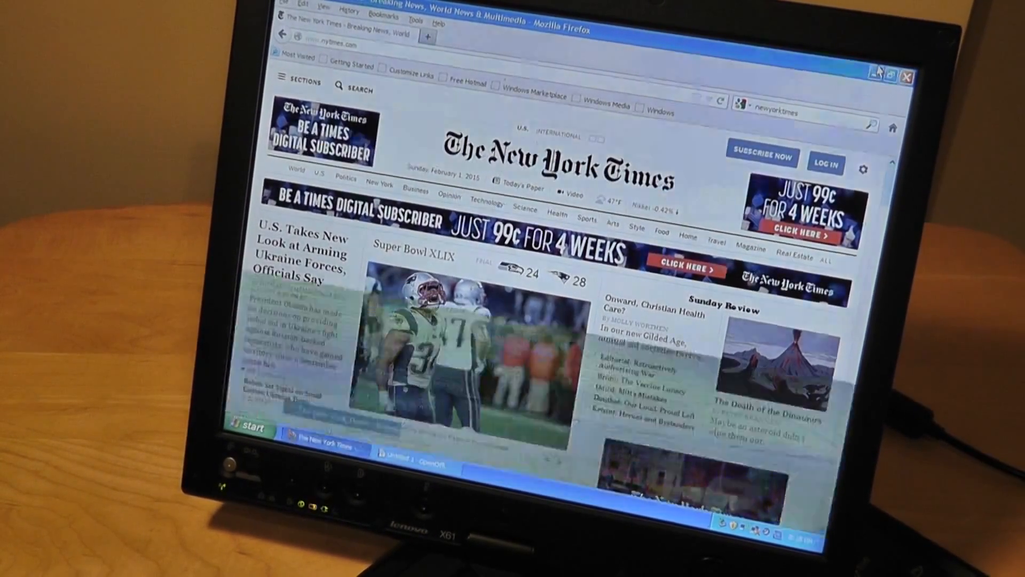
{"action": "left_click", "coordinate": [249, 428]}
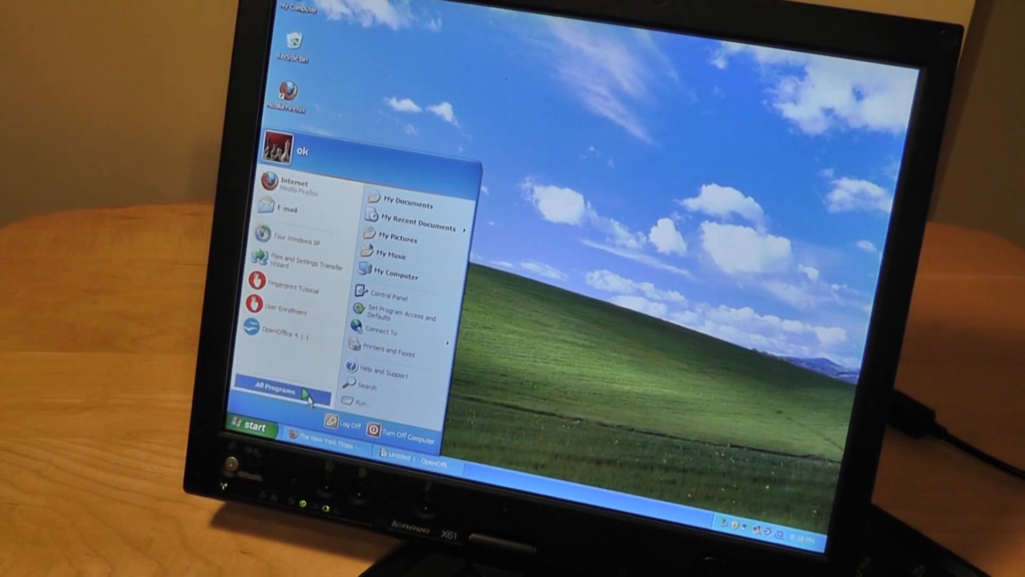
- Browse the Start menu's All Programs list, then restore The New York Times window from the taskbar
{"action": "left_click", "coordinate": [278, 390]}
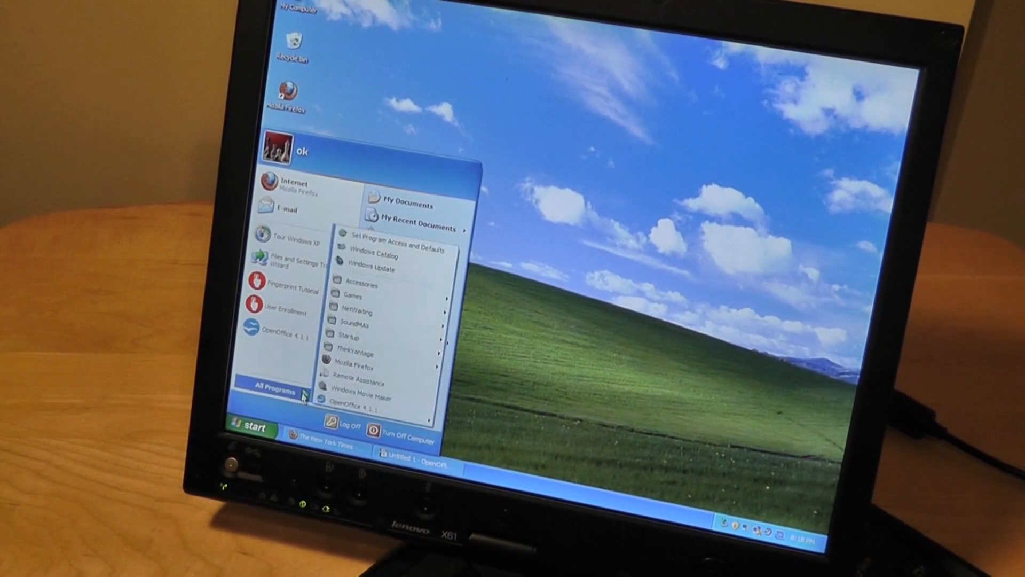
{"action": "mouse_move", "coordinate": [356, 363]}
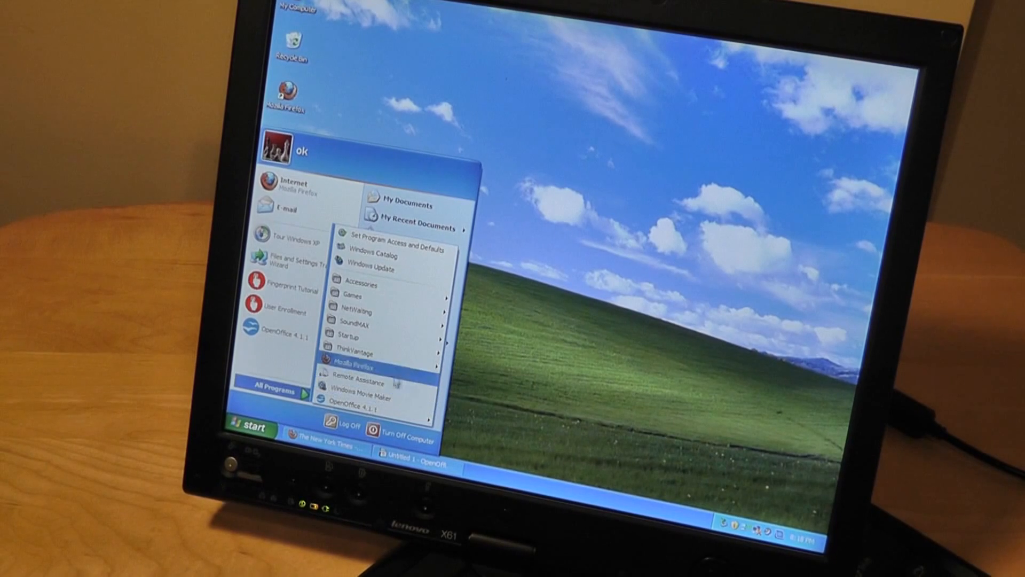
{"action": "mouse_move", "coordinate": [357, 311]}
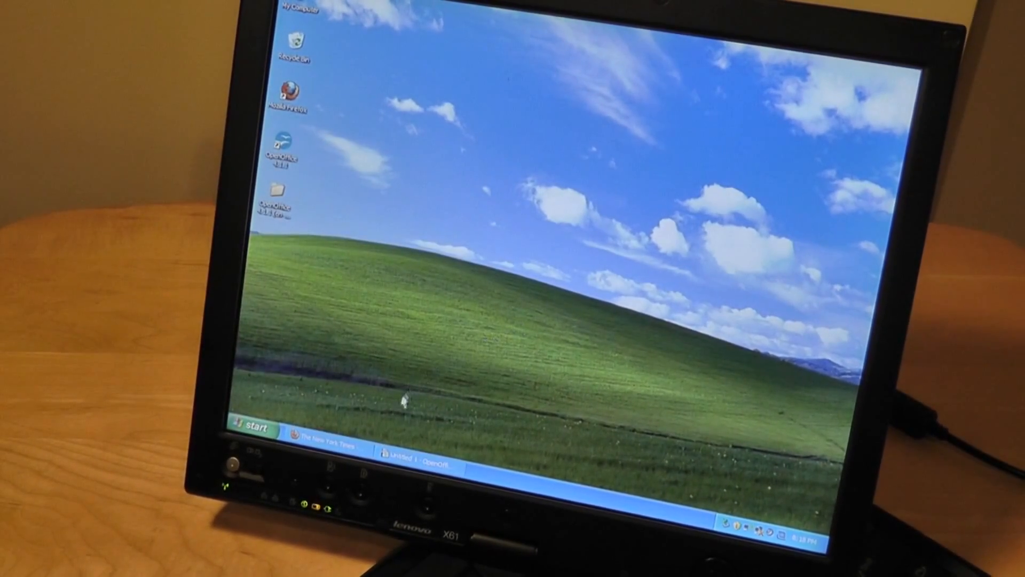
{"action": "left_click", "coordinate": [321, 429]}
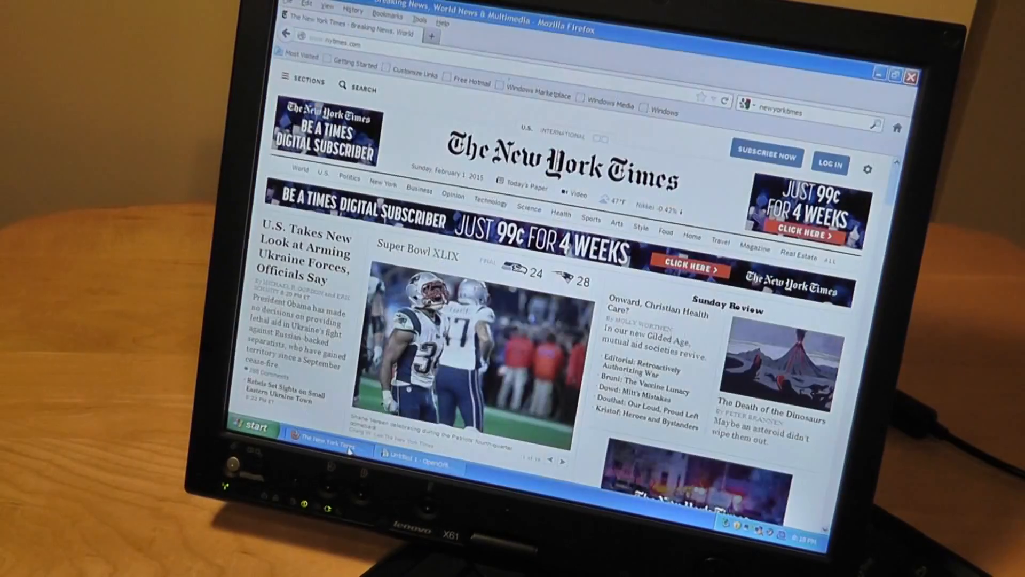